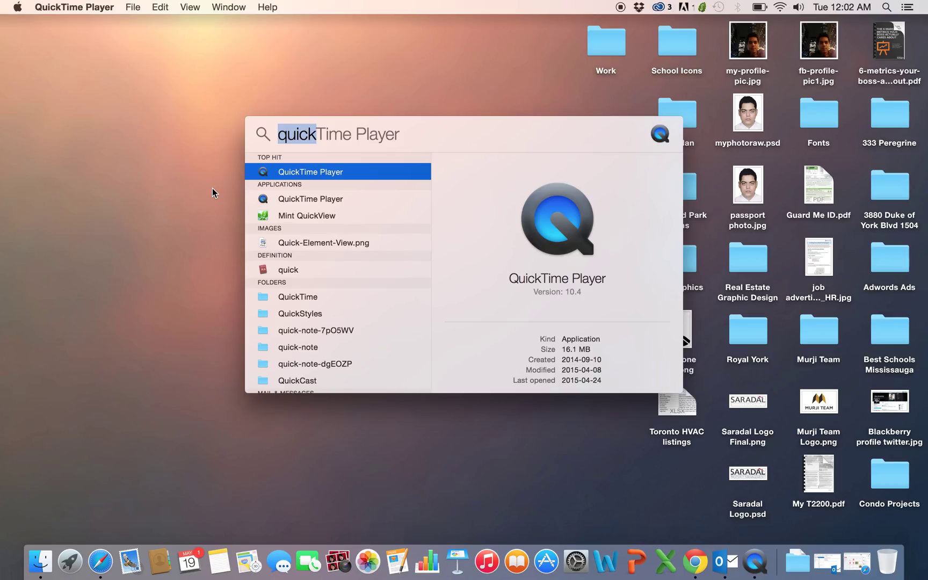
- Launch Keychain Access from the Spotlight search results
key("escape")
type("Keychain Access")
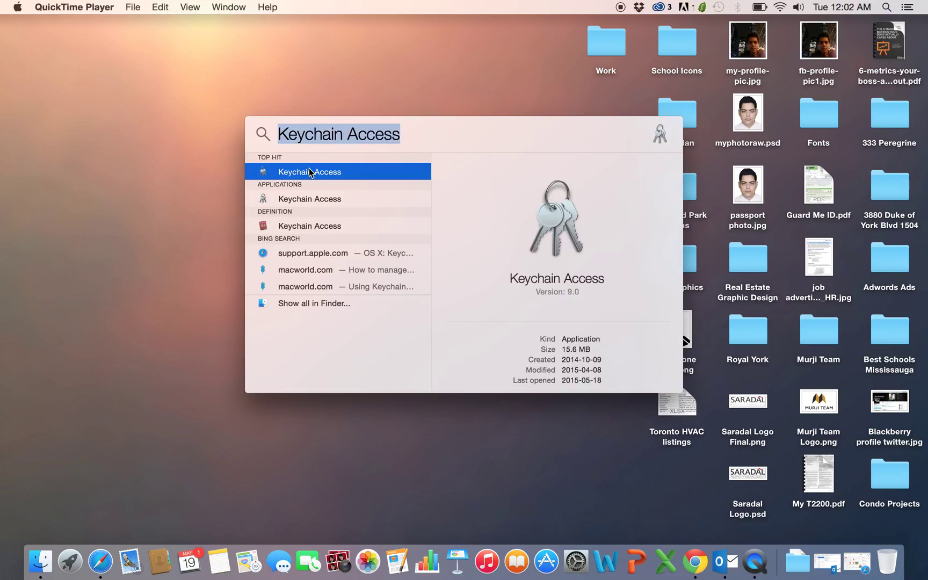
left_click(309, 172)
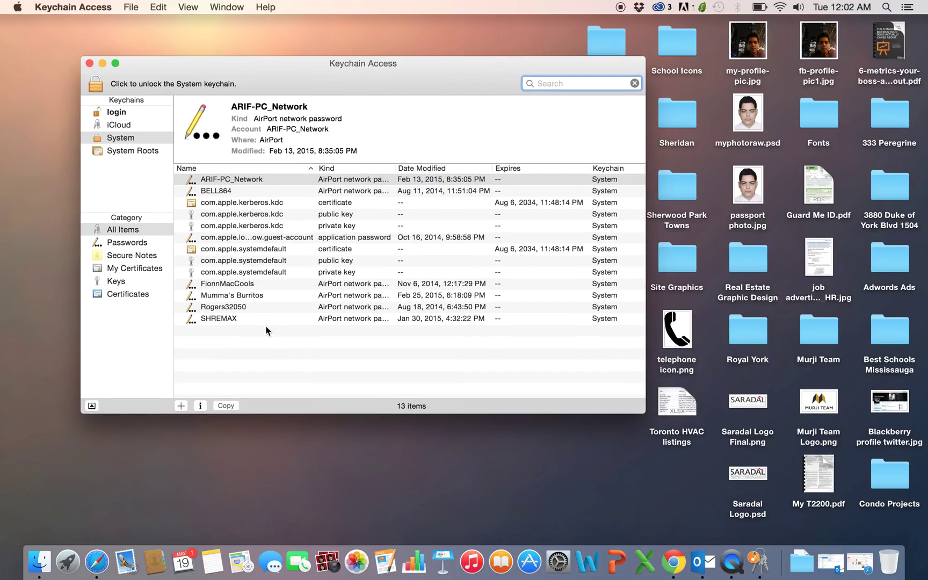
- Open the Rogers32050 AirPort network password entry from the System keychain
left_click(224, 306)
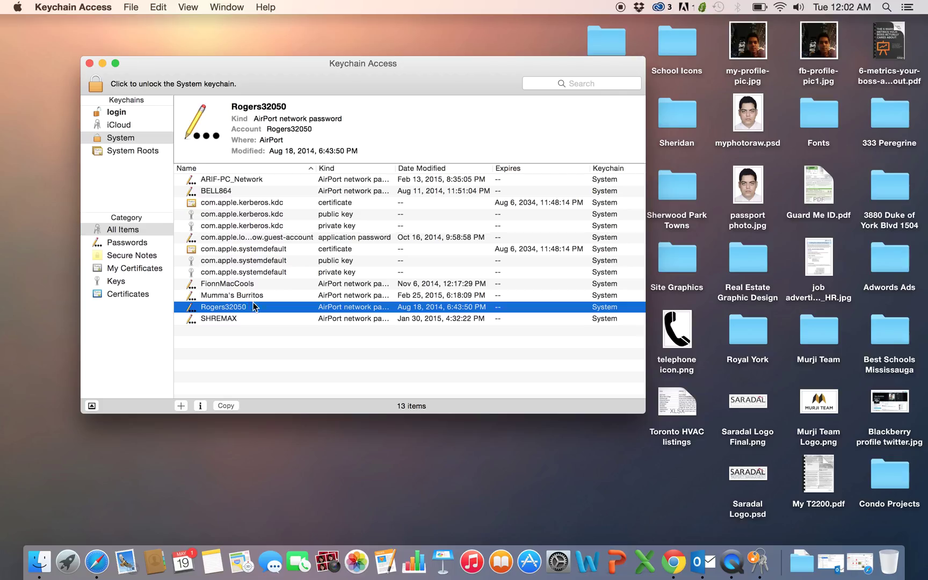
mouse_move(260, 313)
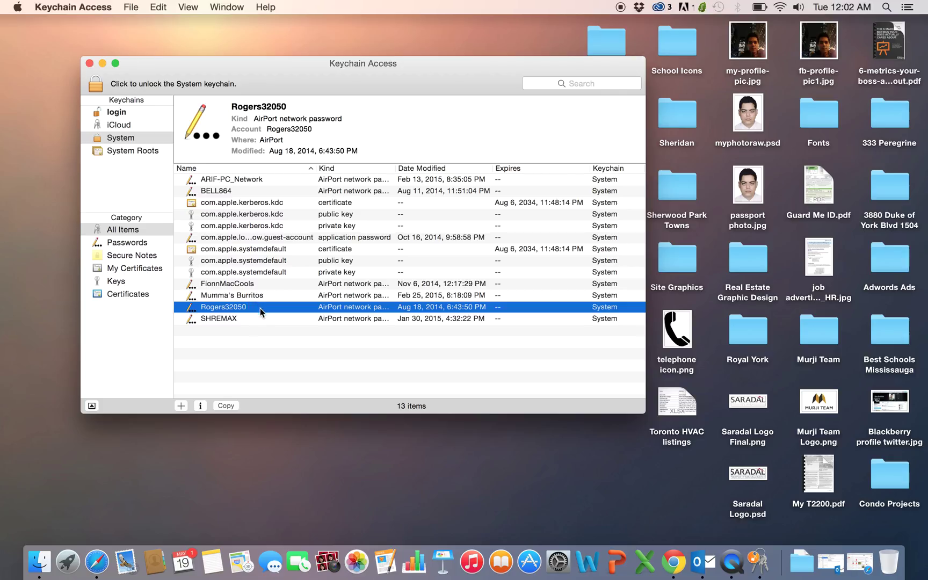
double_click(223, 306)
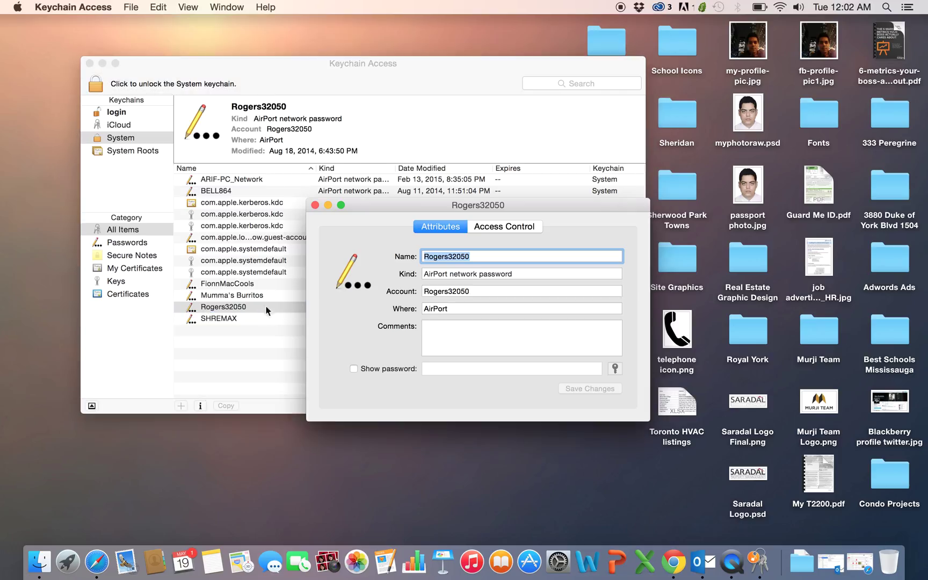
mouse_move(374, 315)
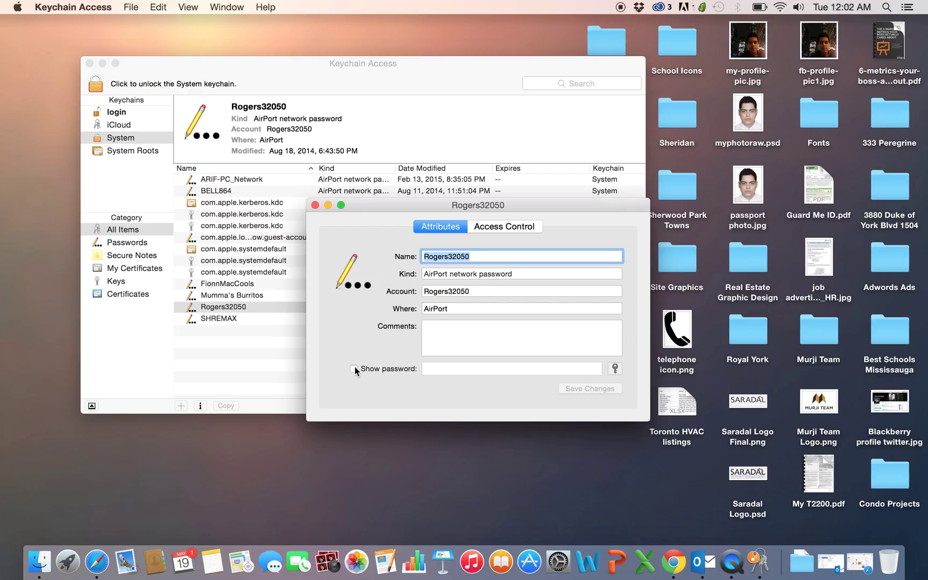
left_click(353, 369)
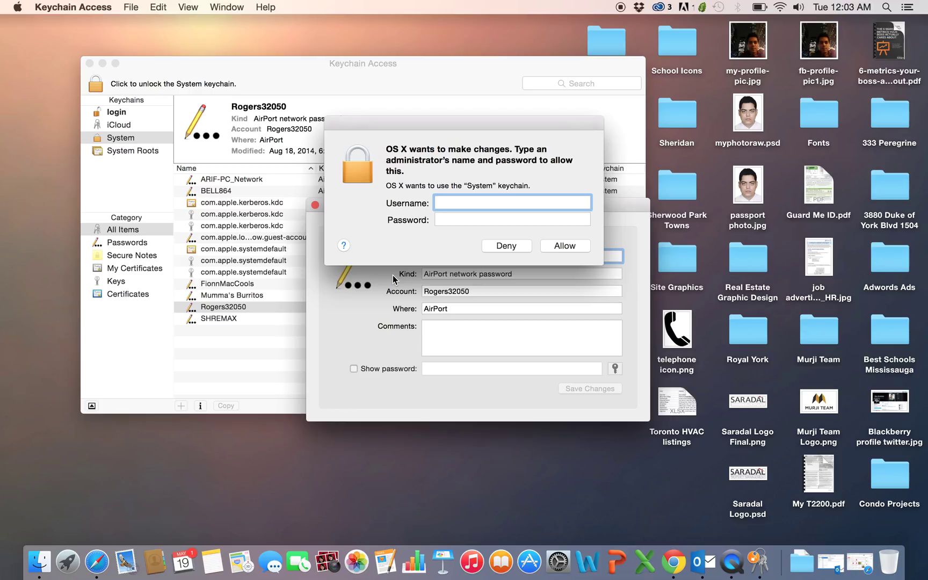
- Authorise as administrator 'Rahu' and reveal the Rogers32050 network password in plain text
type("Rahulg")
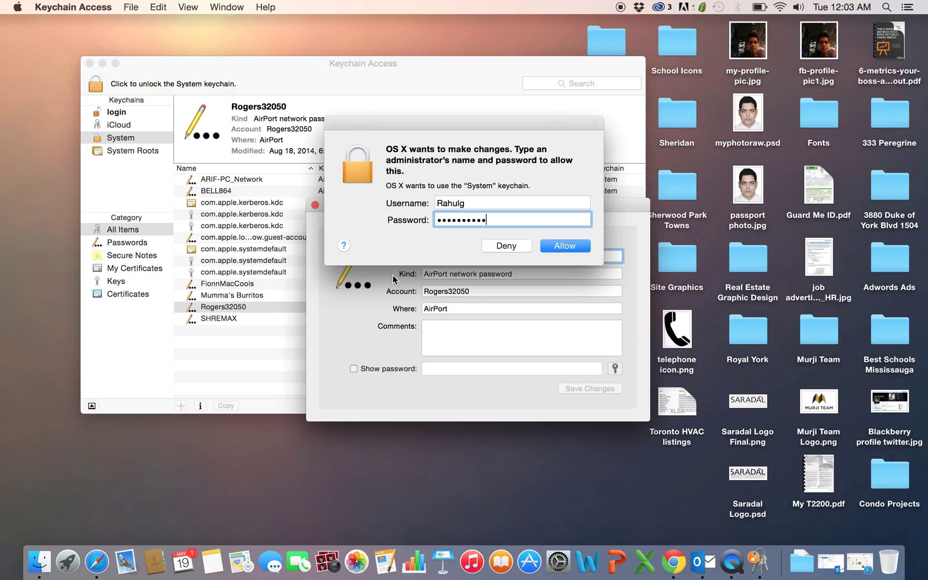
left_click(564, 246)
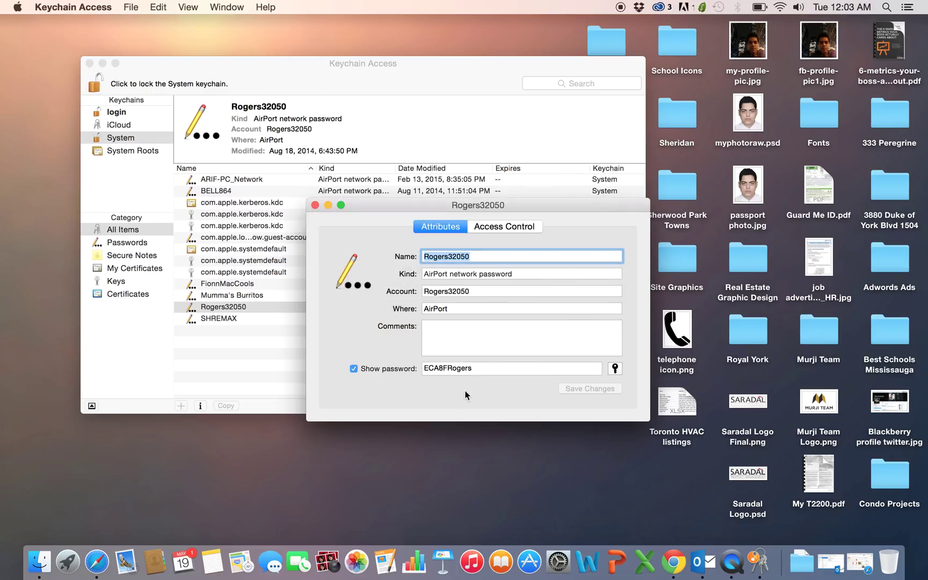
left_click(509, 369)
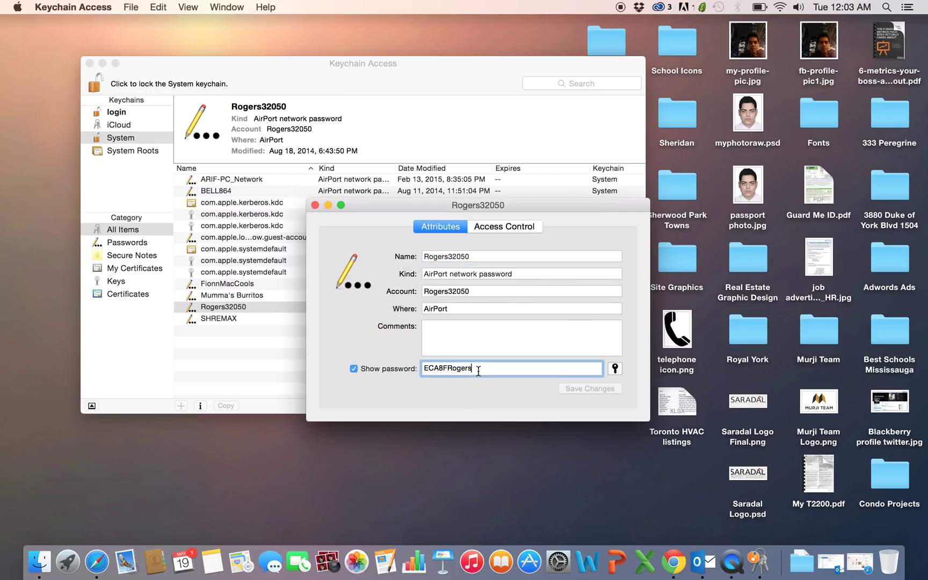